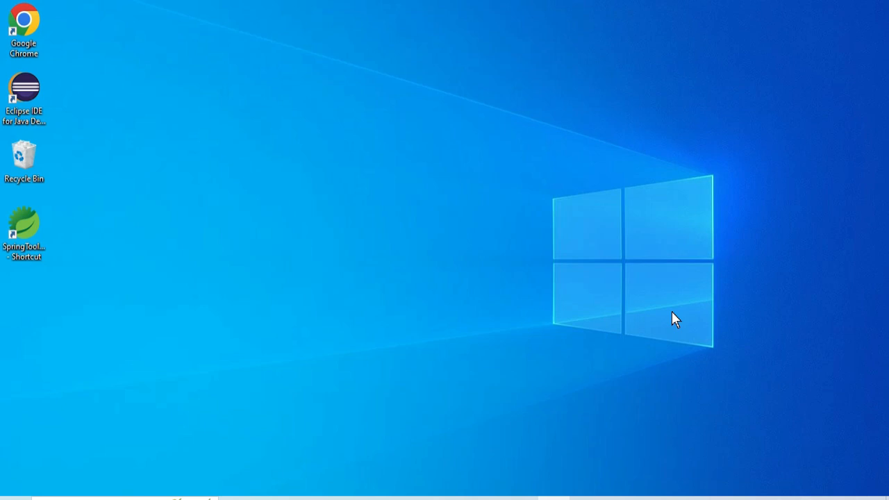
{"action": "mouse_move", "coordinate": [665, 317]}
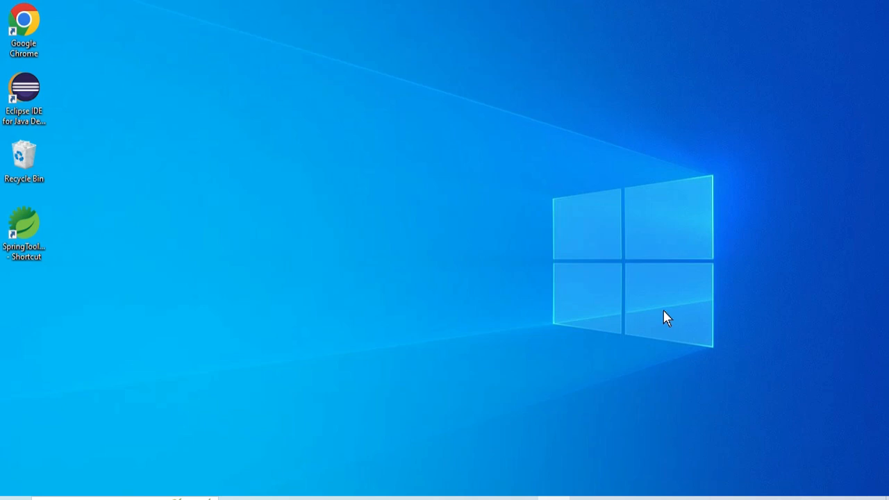
{"action": "mouse_move", "coordinate": [632, 410]}
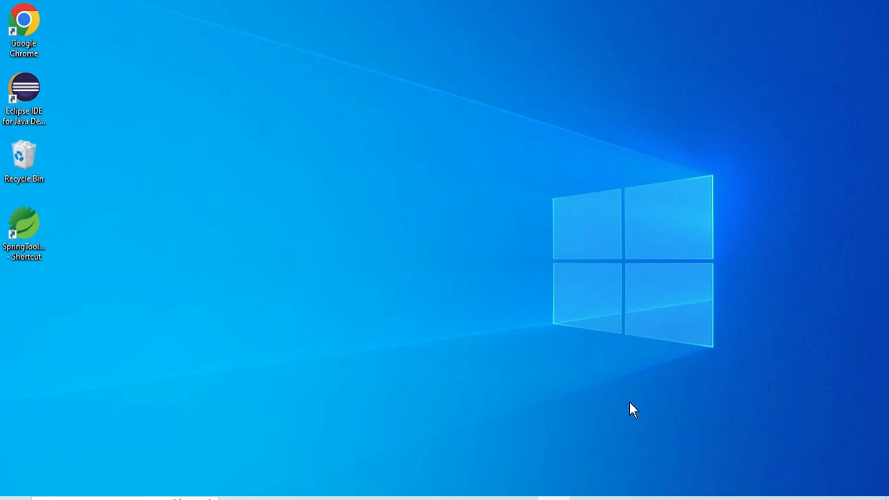
{"action": "mouse_move", "coordinate": [608, 350]}
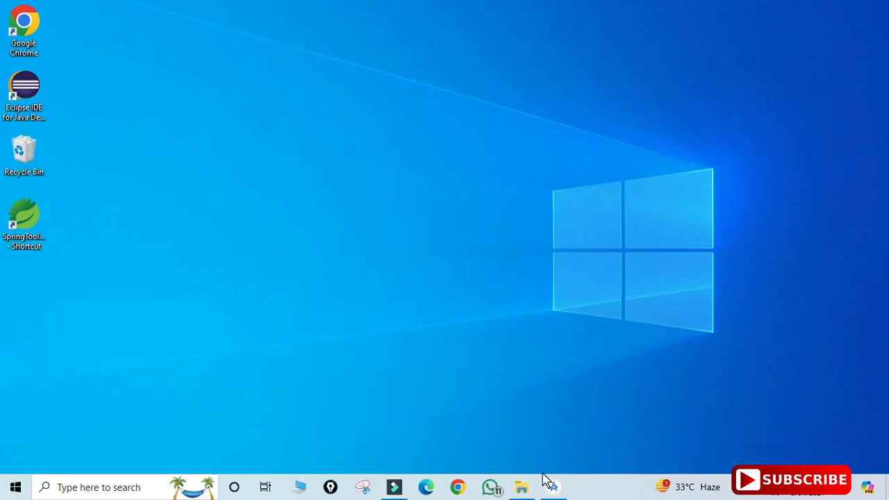
Browse the login project folder inside D:\cscorner in File Explorer and return to cscorner.
{"action": "left_click", "coordinate": [521, 486]}
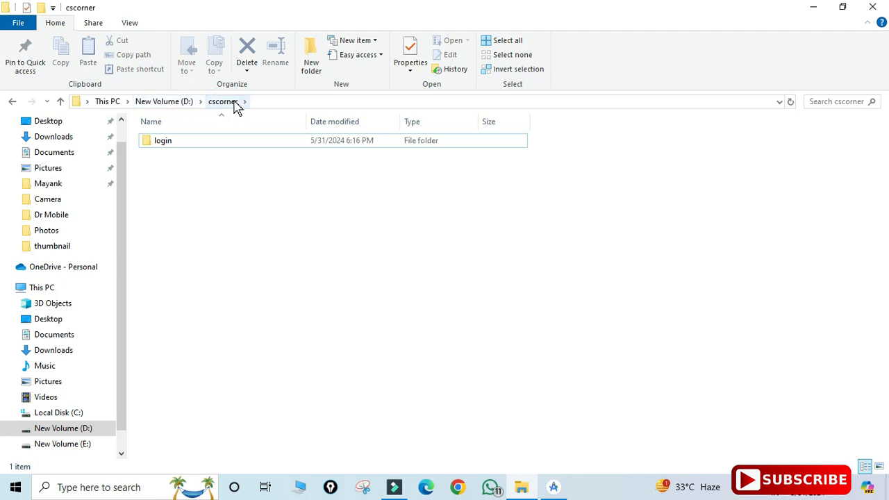
{"action": "double_click", "coordinate": [162, 140]}
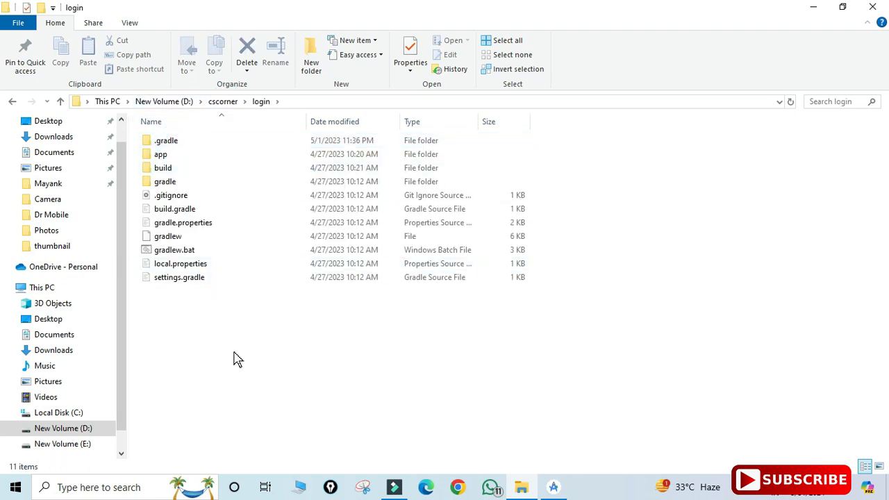
{"action": "mouse_move", "coordinate": [230, 111]}
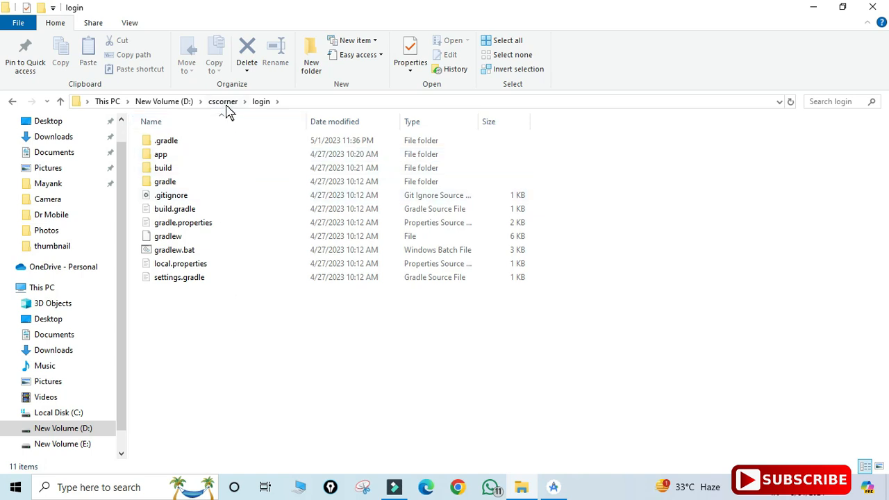
{"action": "left_click", "coordinate": [222, 100]}
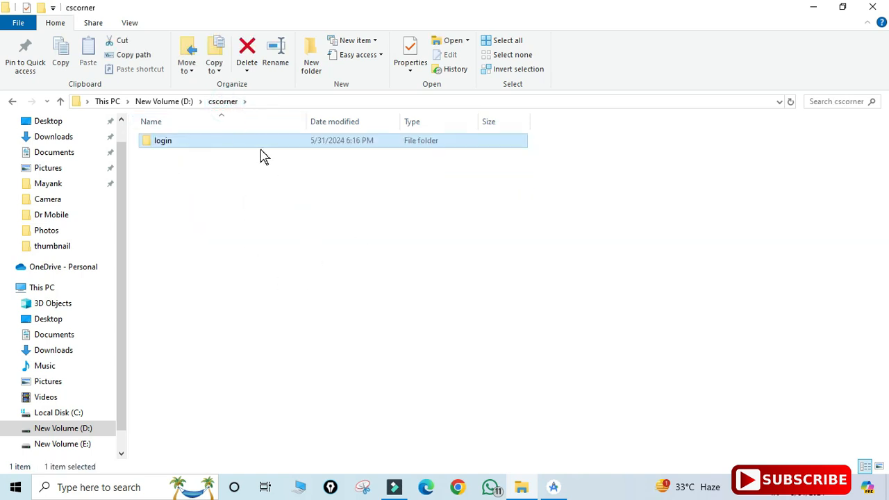
{"action": "double_click", "coordinate": [163, 141]}
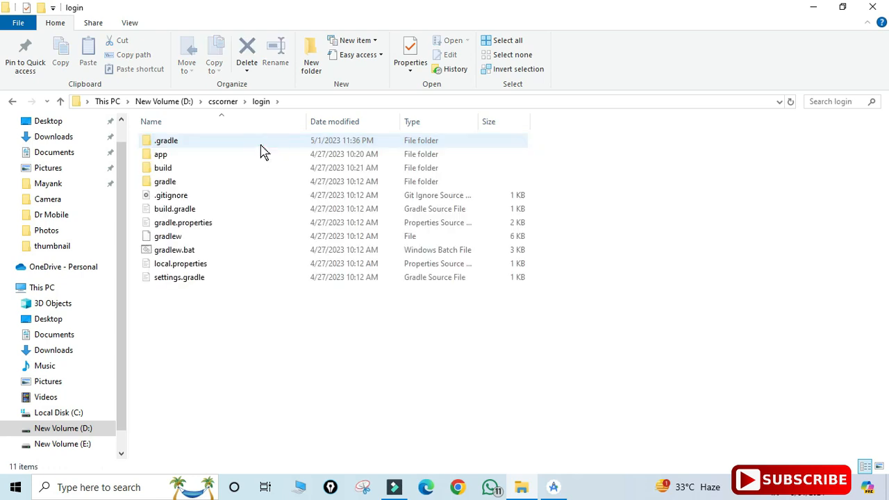
{"action": "left_click", "coordinate": [222, 100]}
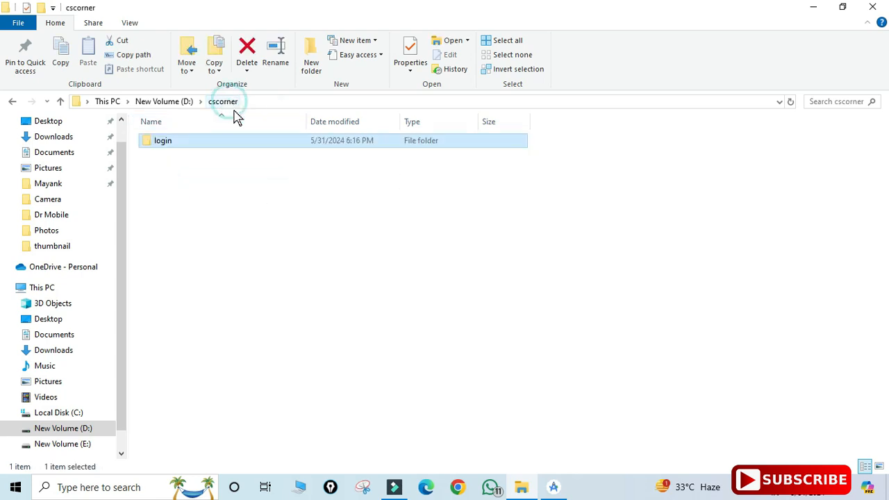
{"action": "mouse_move", "coordinate": [603, 400]}
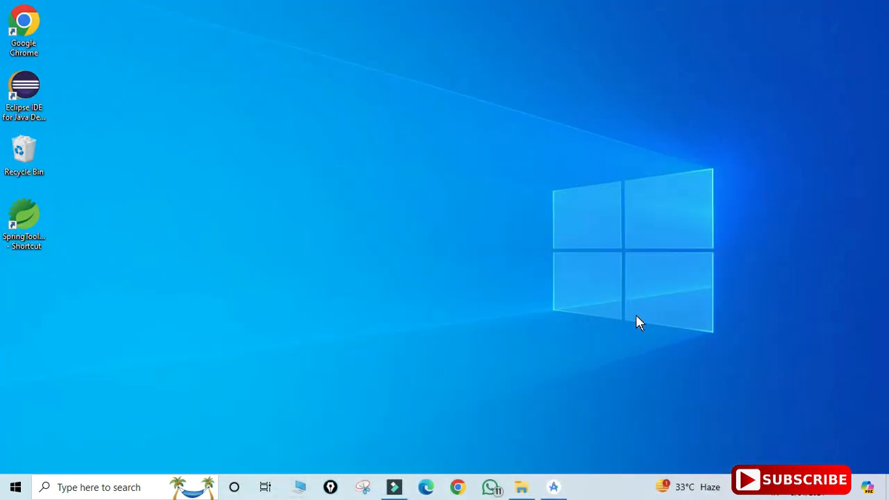
Launch Android Studio from the taskbar to reach its Welcome screen.
{"action": "left_click", "coordinate": [553, 487]}
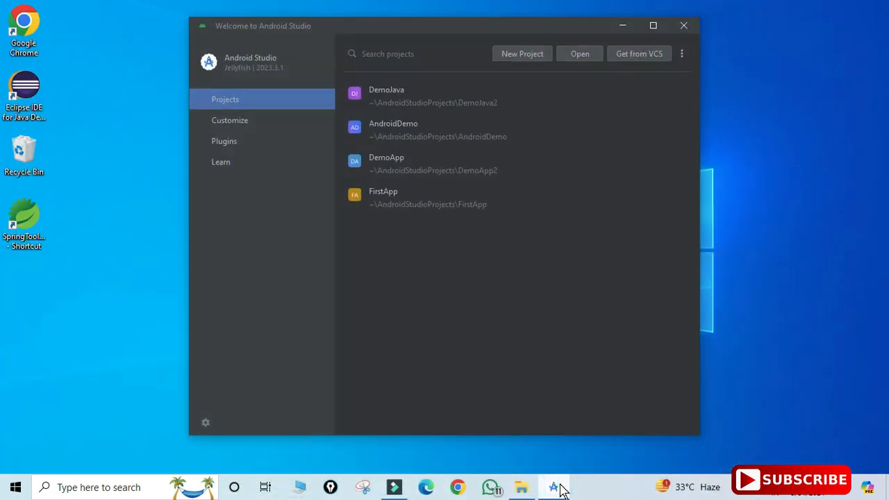
{"action": "mouse_move", "coordinate": [555, 219]}
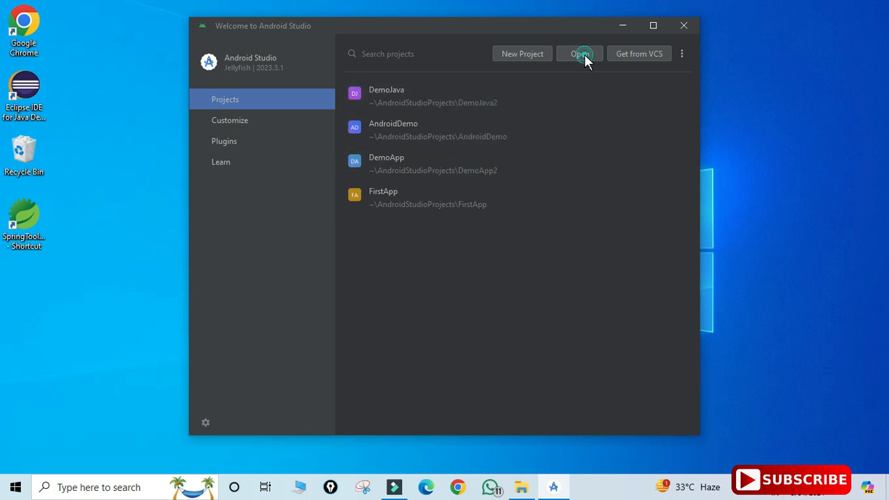
Choose D:\cscorner\login in the Open File or Project dialog and confirm with OK.
{"action": "left_click", "coordinate": [579, 53]}
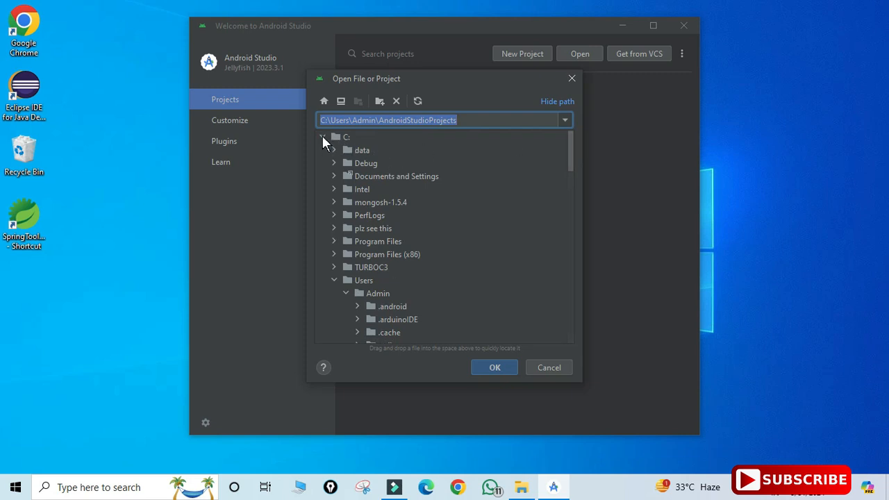
{"action": "left_click", "coordinate": [323, 138]}
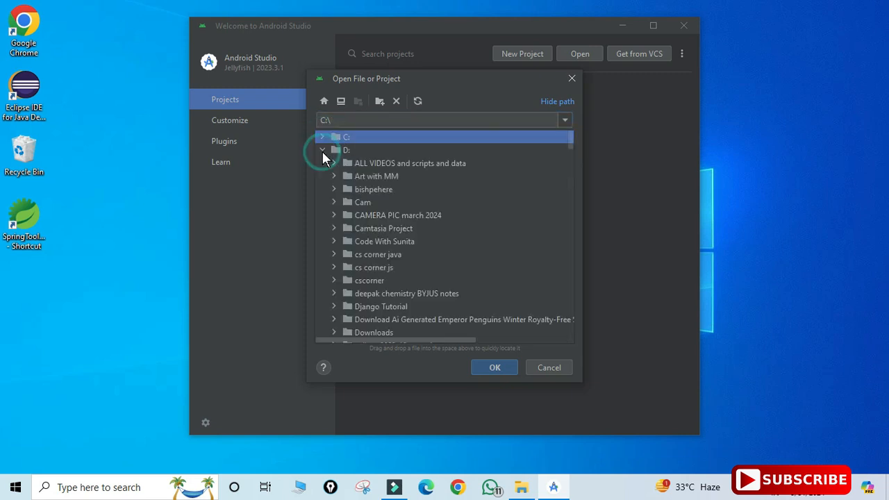
{"action": "mouse_move", "coordinate": [344, 253]}
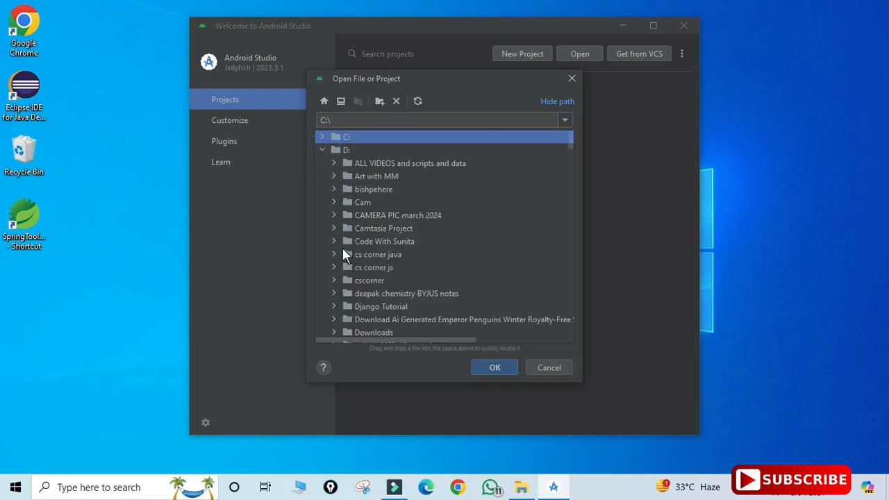
{"action": "left_click", "coordinate": [333, 281]}
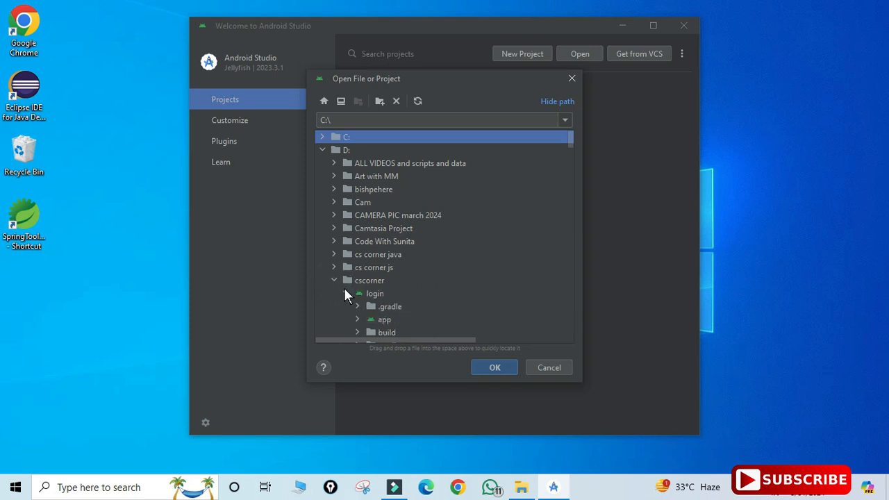
{"action": "left_click", "coordinate": [345, 293]}
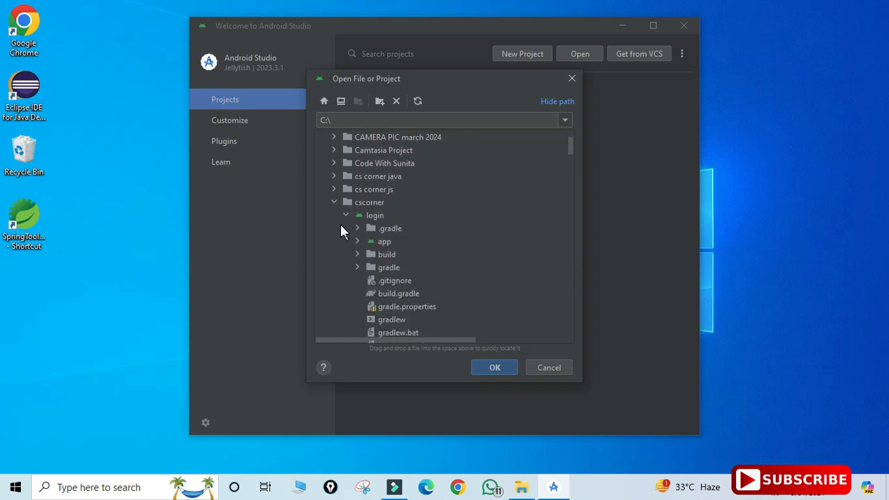
{"action": "scroll", "scroll_direction": "down", "scroll_amount": 3}
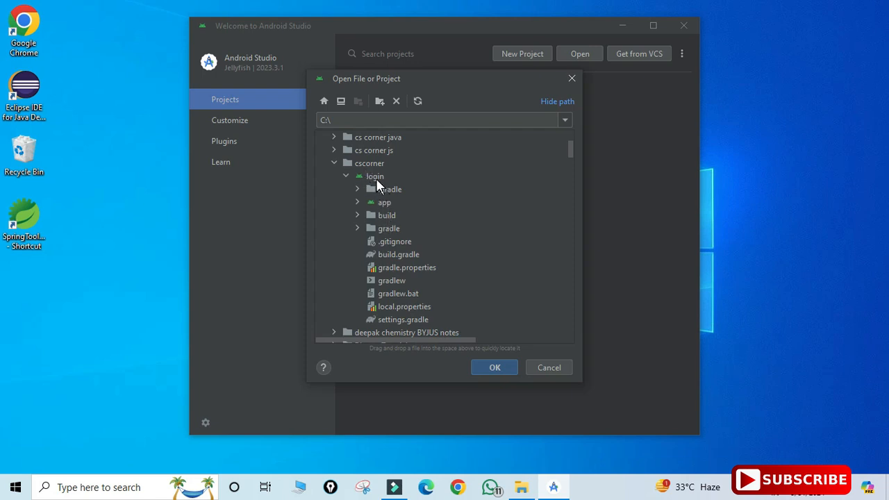
{"action": "left_click", "coordinate": [375, 175]}
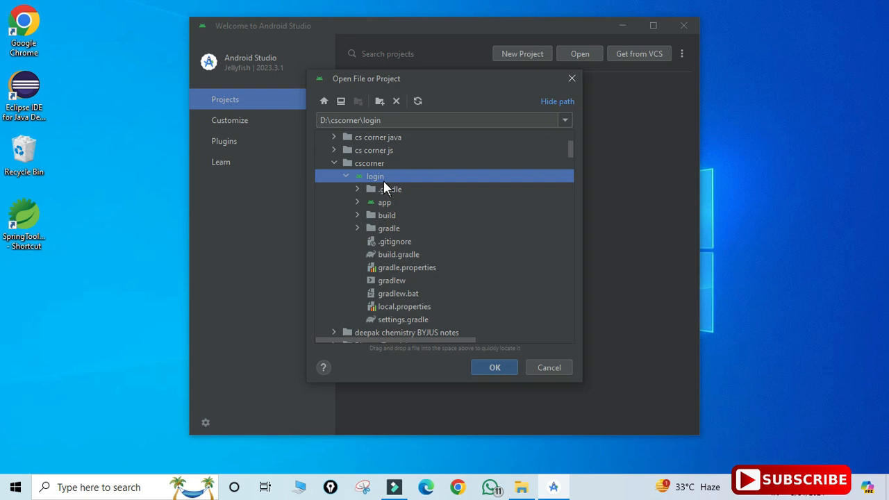
{"action": "left_click", "coordinate": [494, 367]}
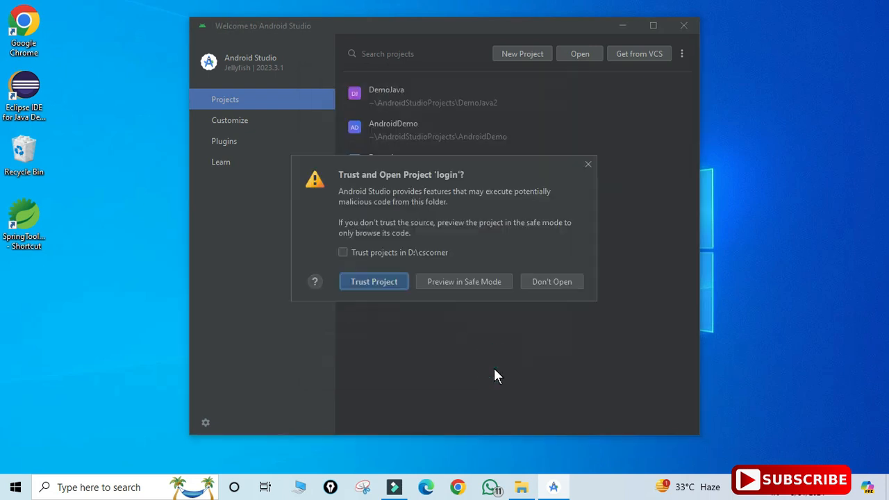
{"action": "mouse_move", "coordinate": [400, 201]}
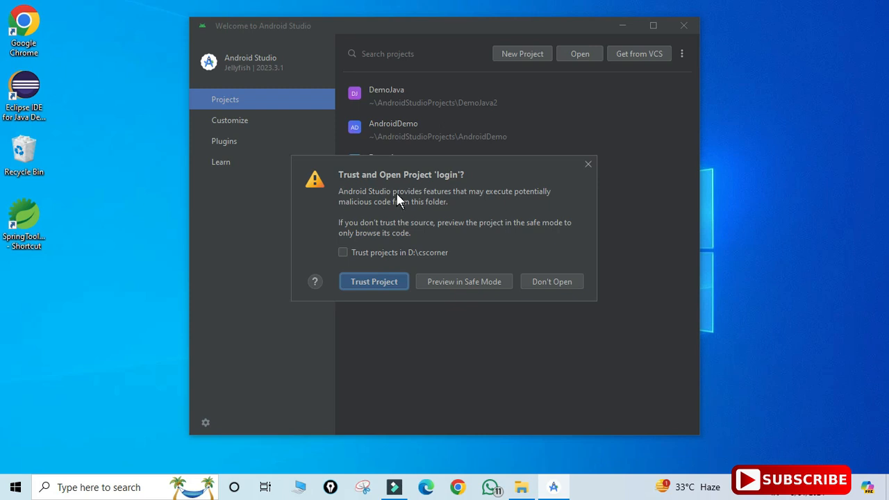
{"action": "mouse_move", "coordinate": [375, 257]}
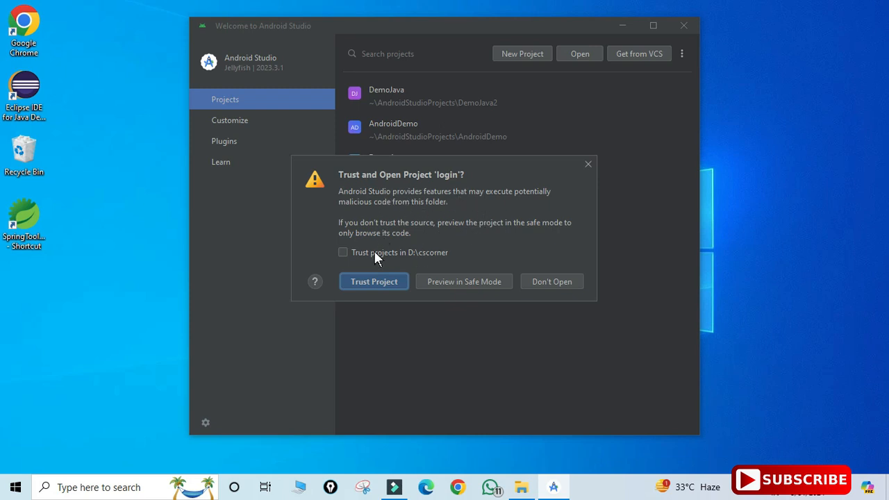
Trust all projects in D:\cscorner and open login as a trusted project.
{"action": "left_click", "coordinate": [342, 253]}
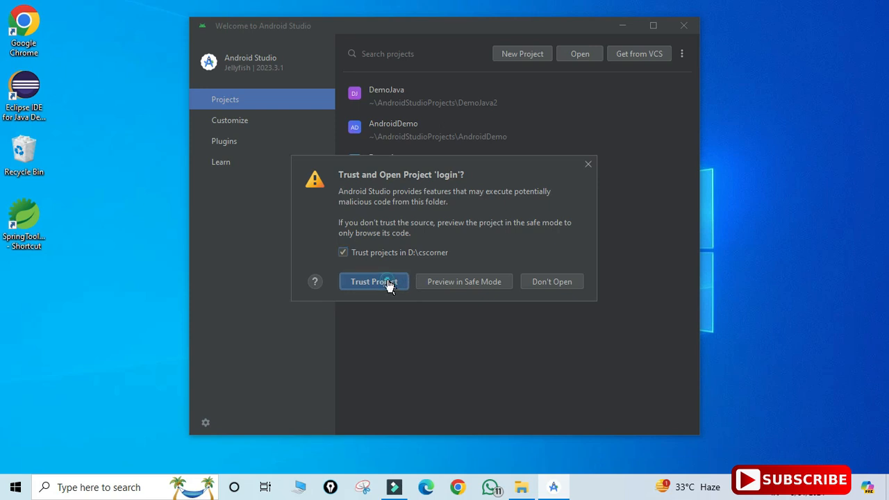
{"action": "left_click", "coordinate": [374, 281]}
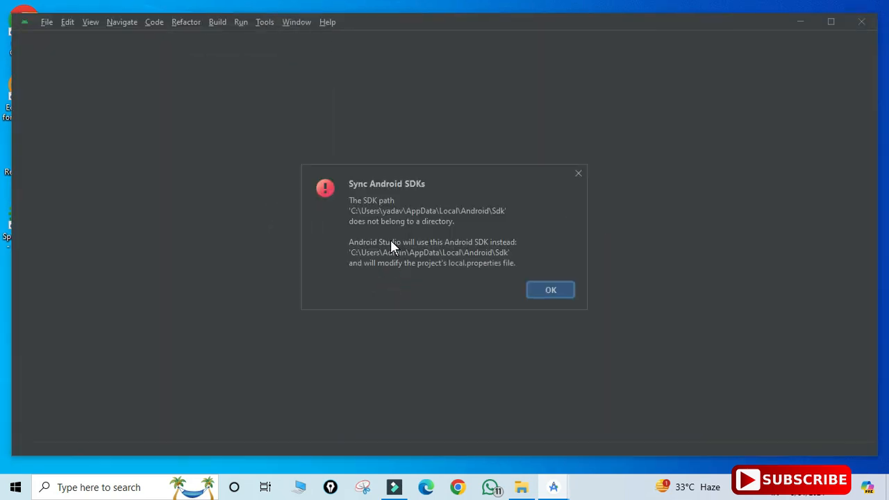
{"action": "mouse_move", "coordinate": [419, 272]}
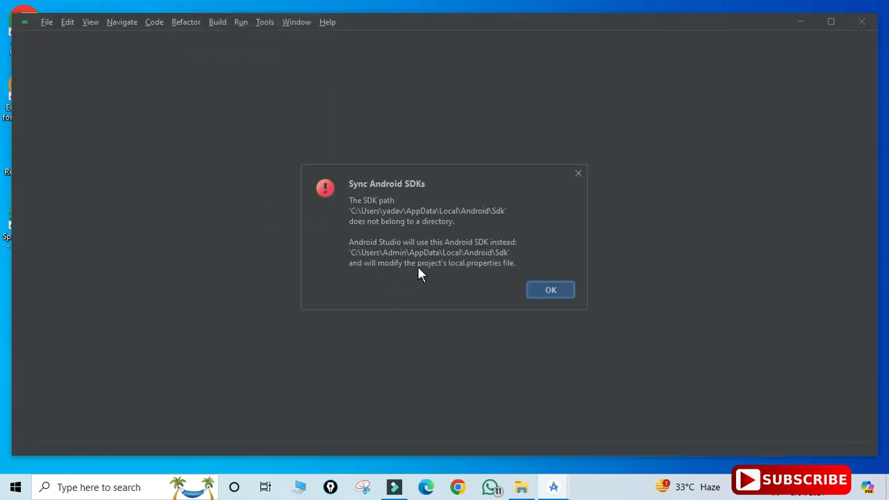
{"action": "mouse_move", "coordinate": [550, 290]}
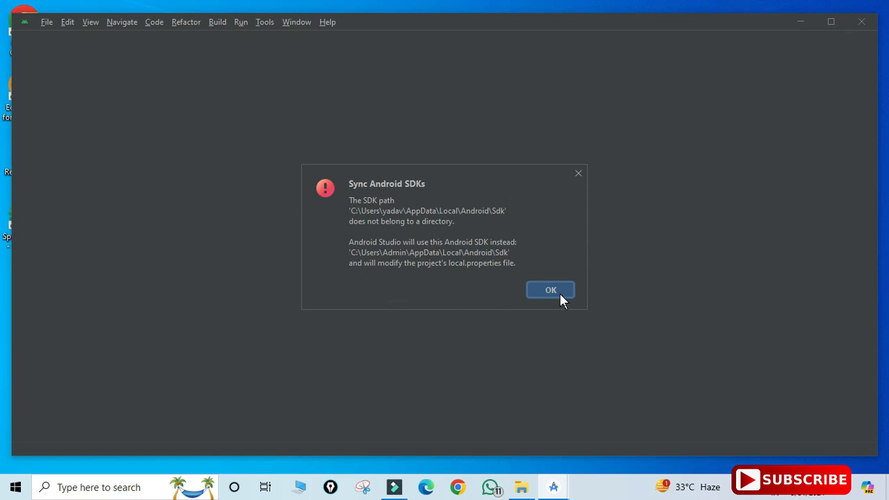
Accept the replacement Android SDK path in the Sync Android SDKs message.
{"action": "left_click", "coordinate": [550, 290]}
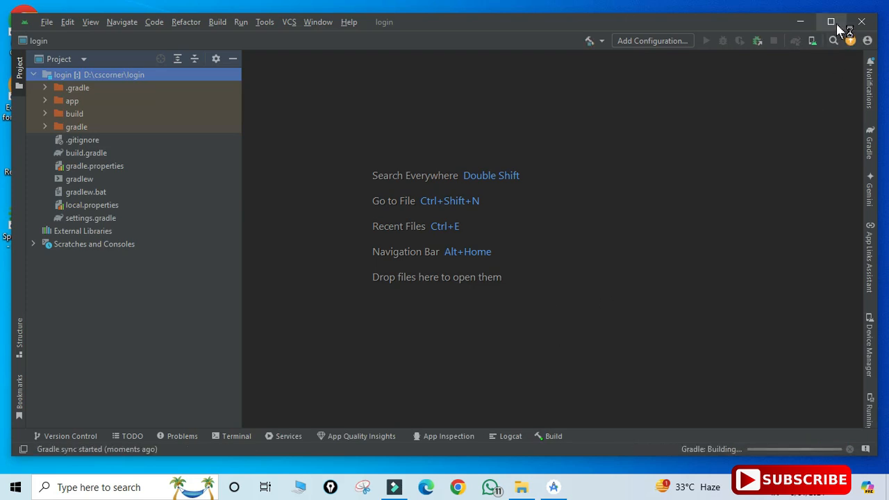
Maximize the login project window to fill the screen.
{"action": "left_click", "coordinate": [831, 22]}
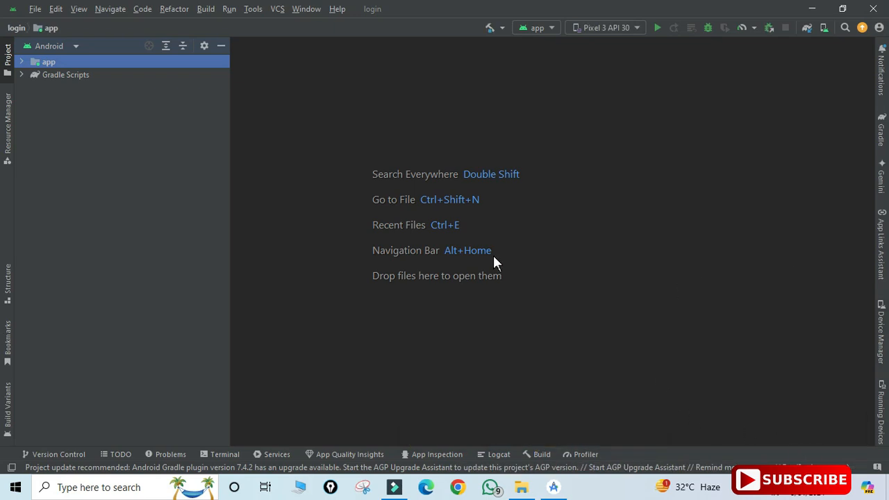
{"action": "mouse_move", "coordinate": [785, 192]}
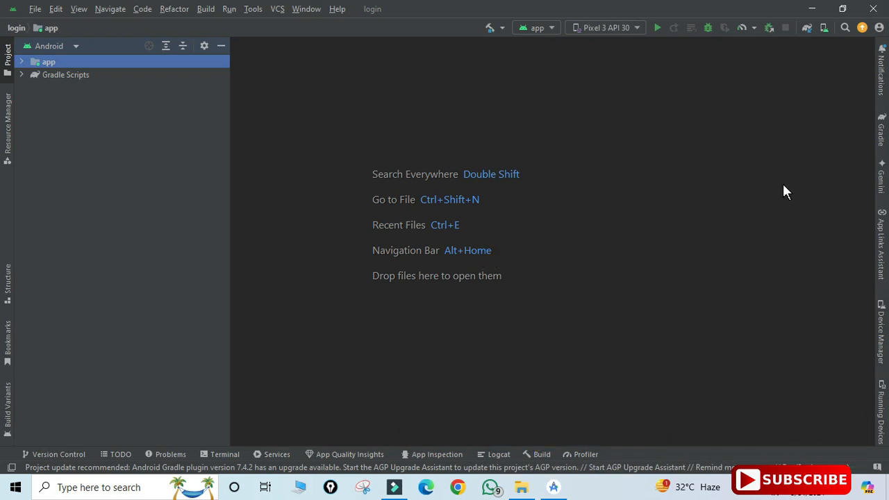
{"action": "mouse_move", "coordinate": [25, 67]}
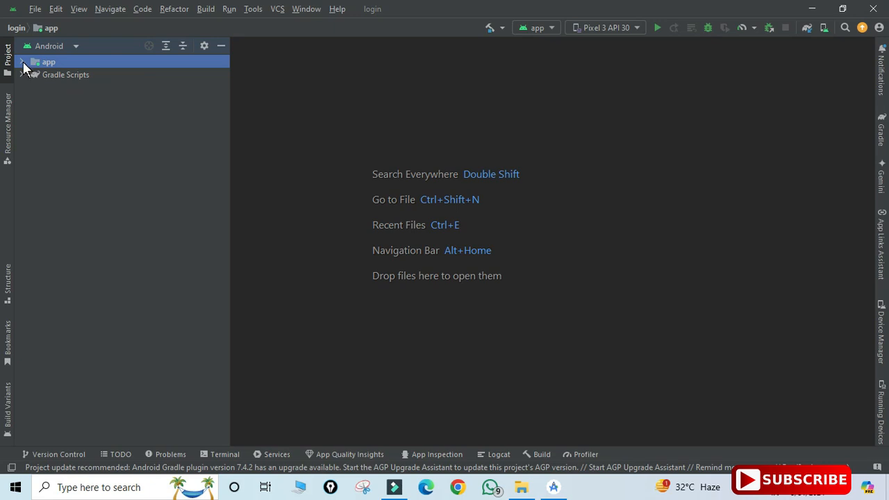
Expand app > kotlin+java > com.example.login and open MainActivity.kt in the editor.
{"action": "left_click", "coordinate": [22, 61]}
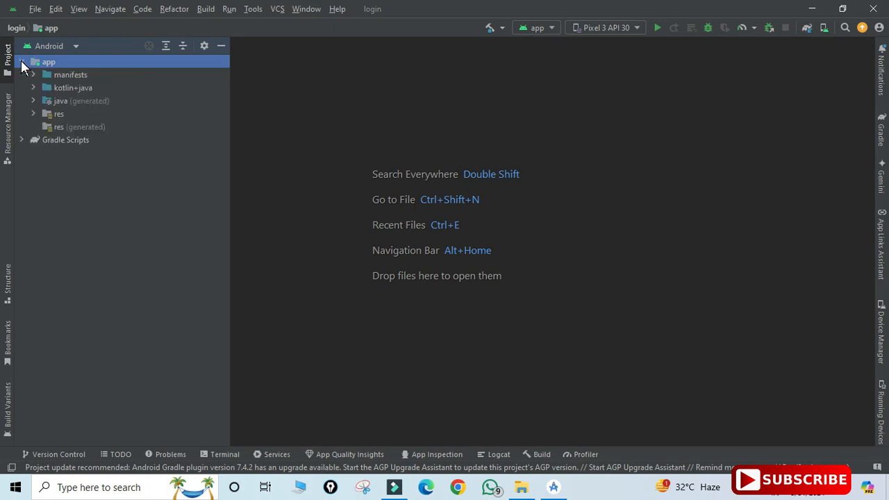
{"action": "left_click", "coordinate": [22, 139]}
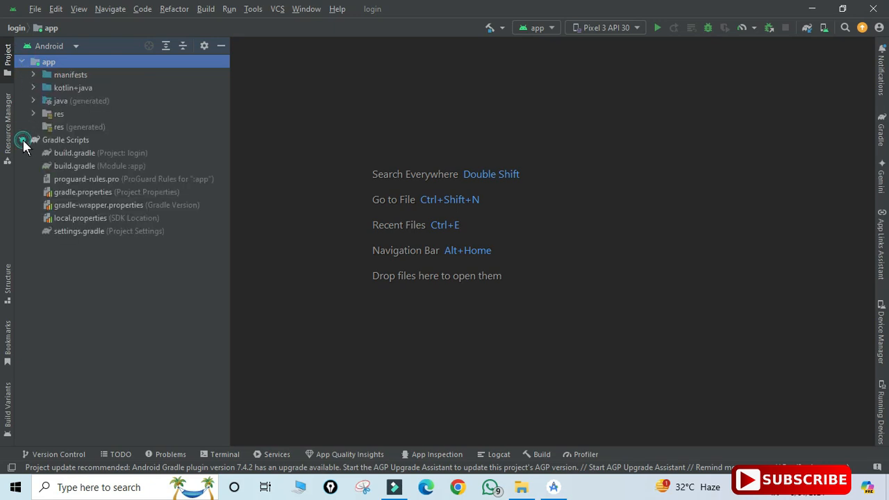
{"action": "left_click", "coordinate": [22, 139]}
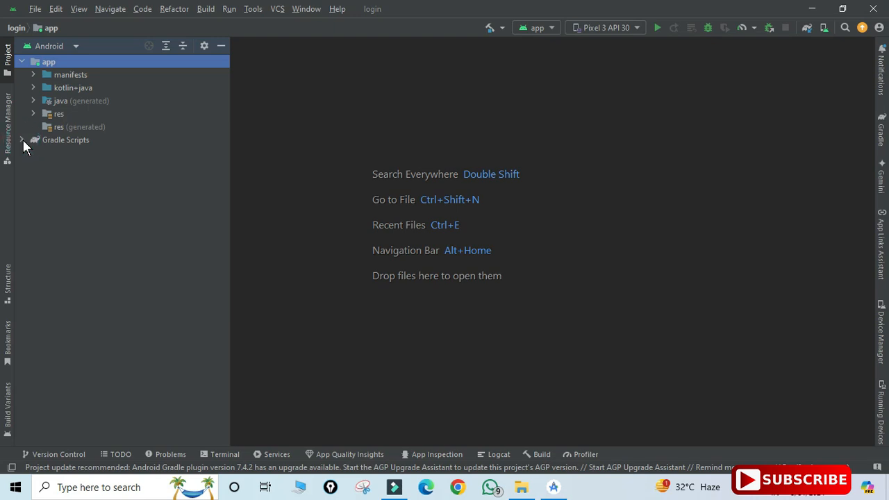
{"action": "left_click", "coordinate": [34, 88]}
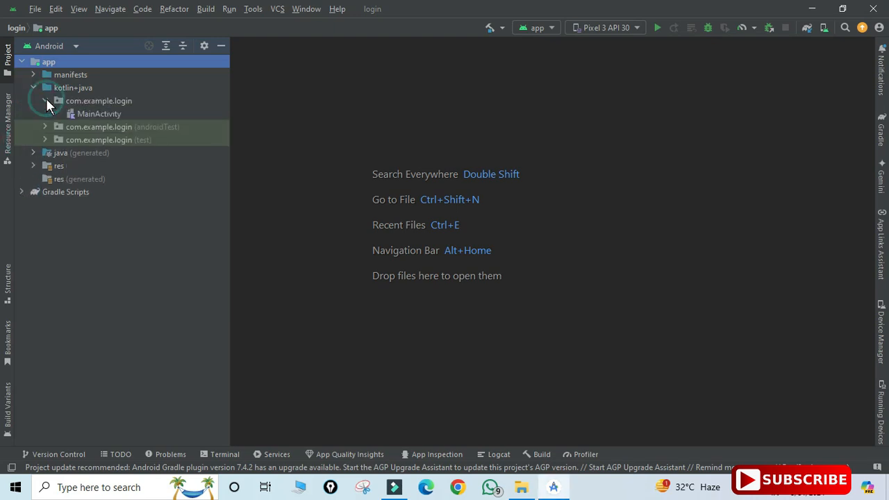
{"action": "double_click", "coordinate": [98, 114]}
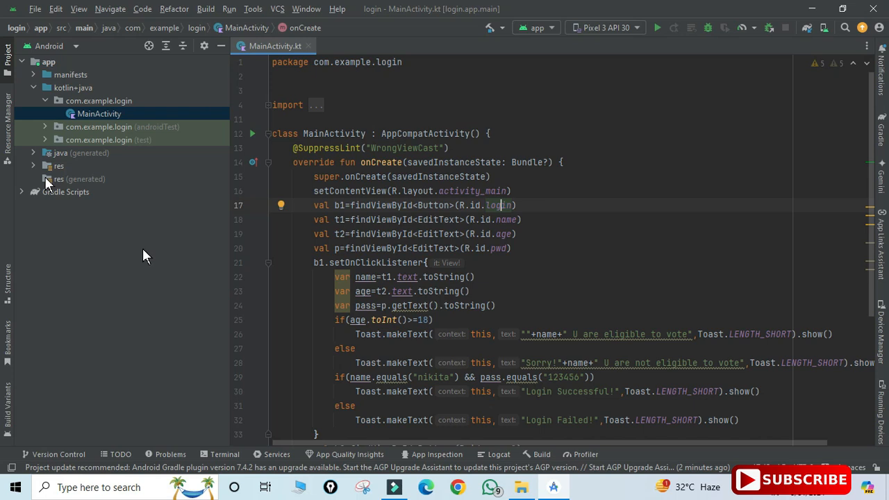
Expand res > layout and open activity_main.xml beside MainActivity.kt.
{"action": "left_click", "coordinate": [34, 165]}
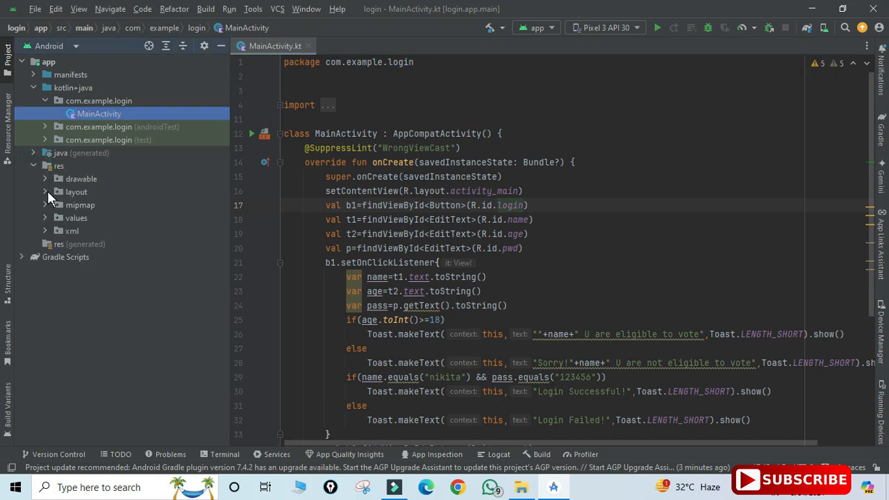
{"action": "double_click", "coordinate": [108, 216]}
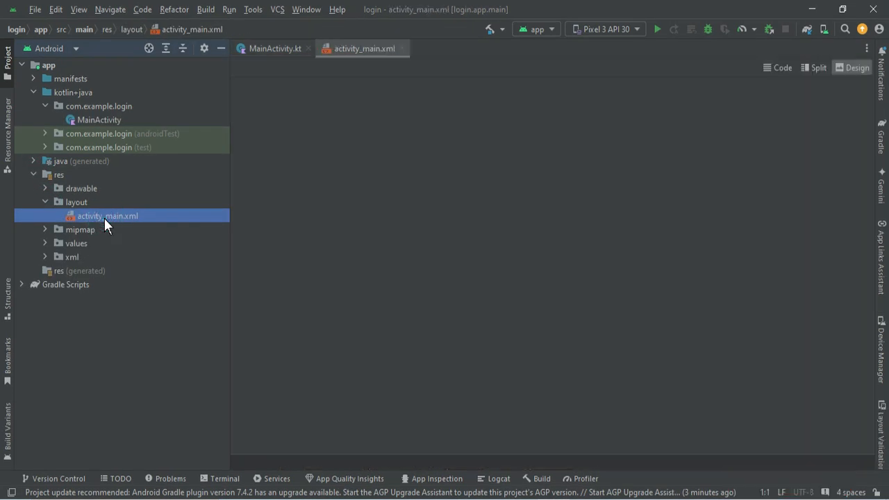